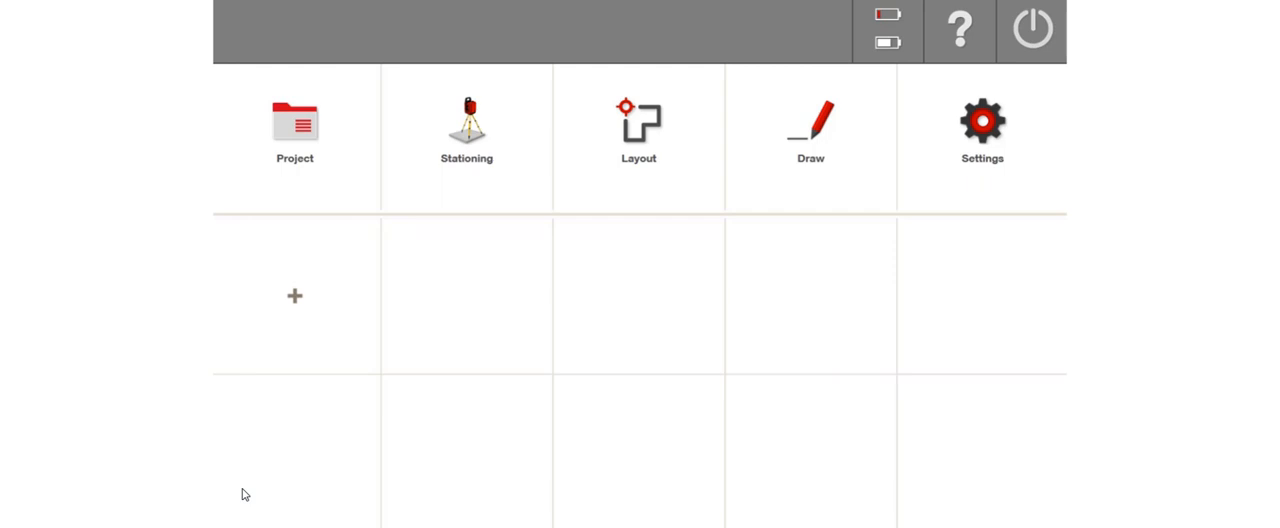
Open the existing project from the home screen to reach its floor plan in Layout view
{"action": "left_click", "coordinate": [638, 130]}
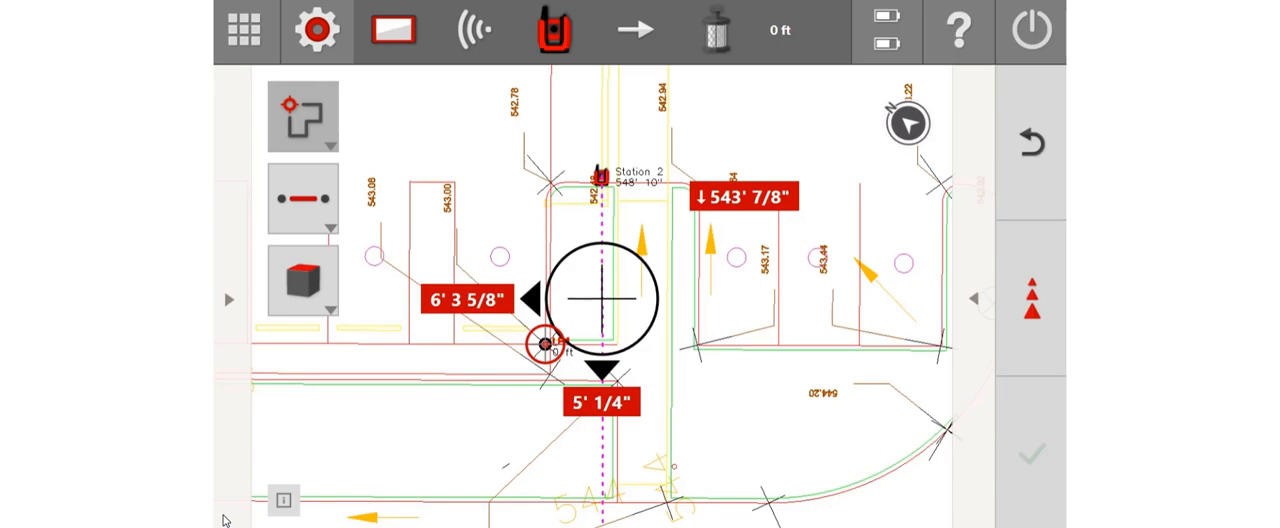
In Settings under Screen and View, CAD View, set Show Absolute Height to On
{"action": "left_click", "coordinate": [316, 30]}
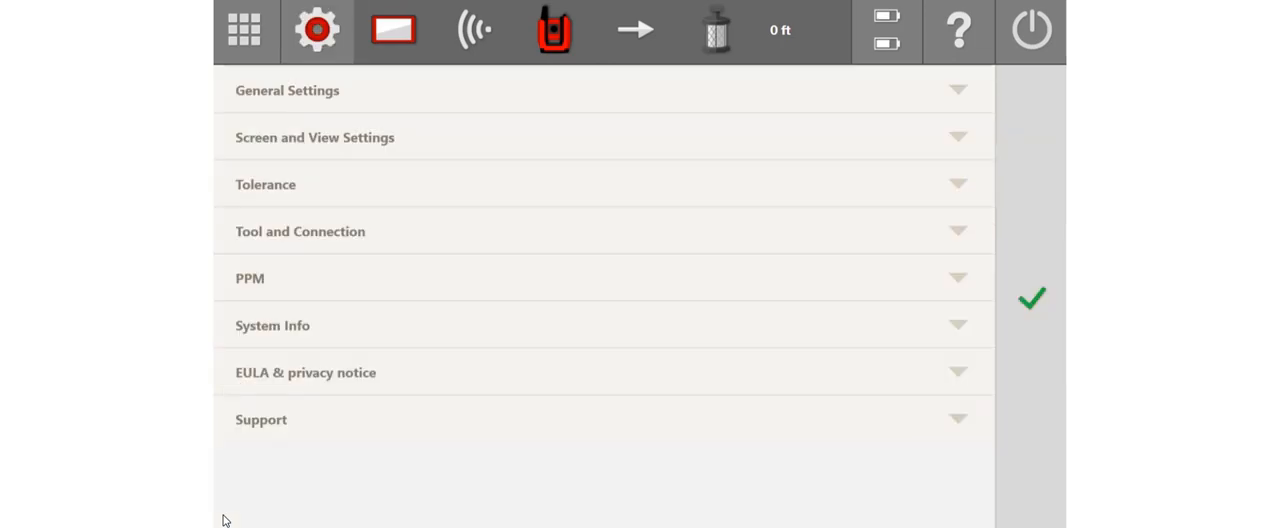
{"action": "left_click", "coordinate": [314, 136]}
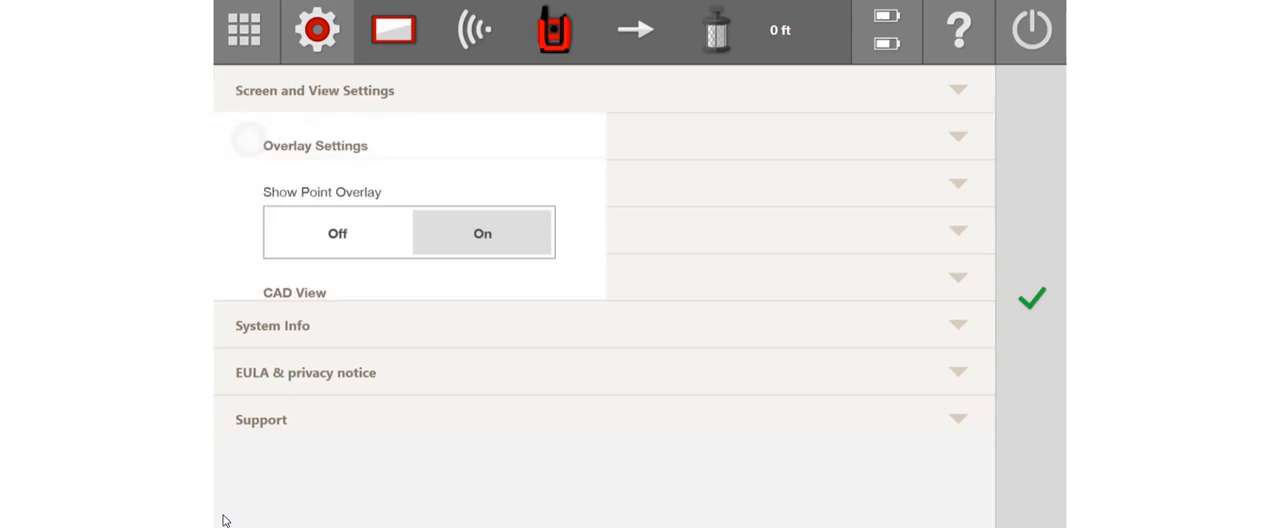
{"action": "scroll", "scroll_direction": "down", "scroll_amount": 3}
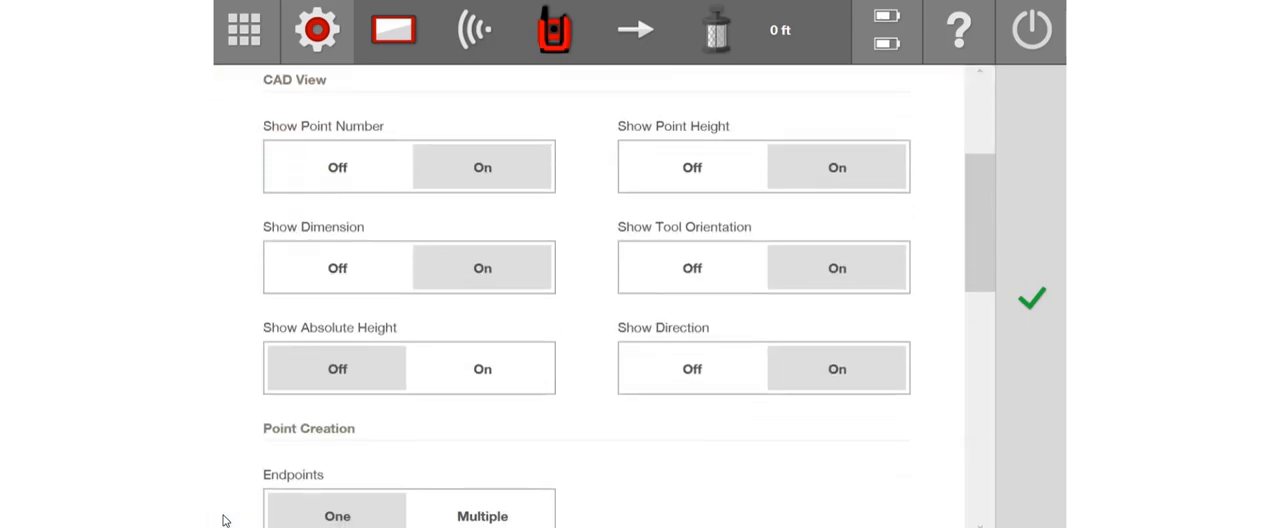
{"action": "left_click", "coordinate": [482, 368]}
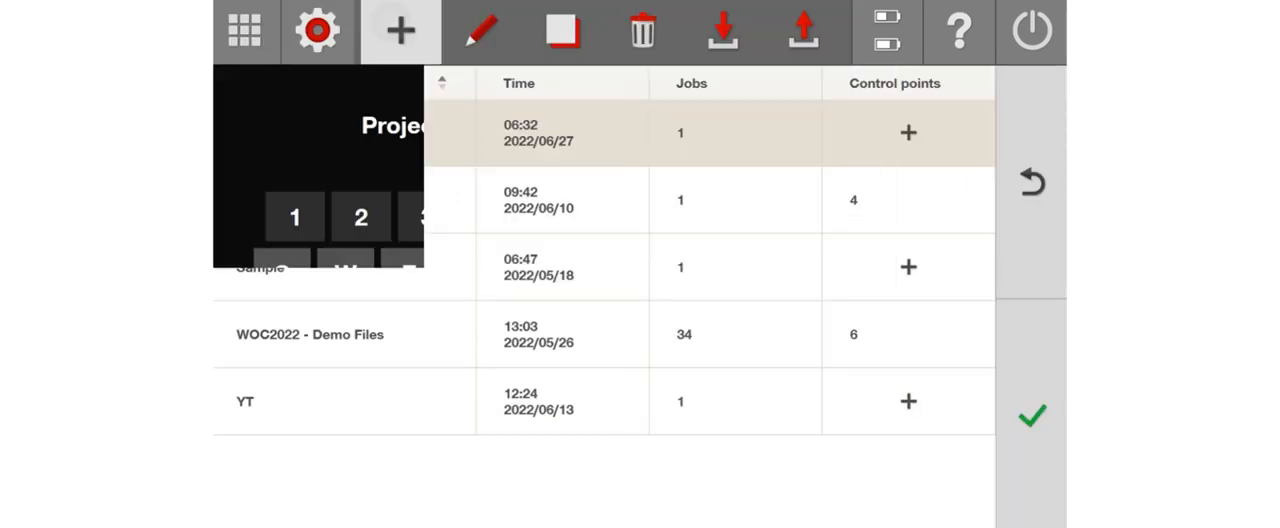
Name the new project TEST, skip the description, and return to Layout
{"action": "left_click", "coordinate": [400, 32]}
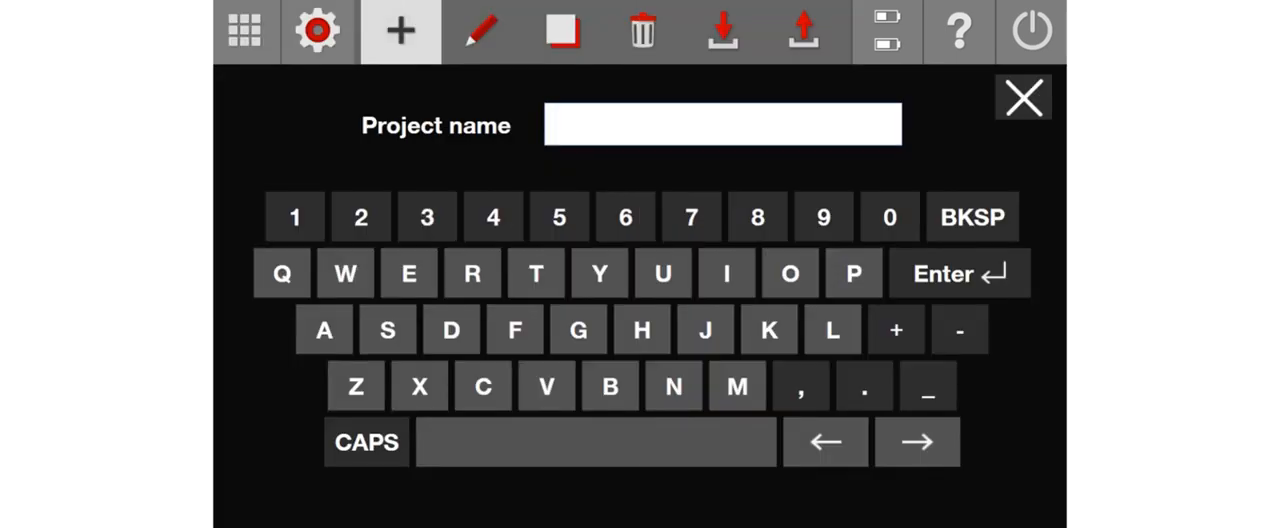
{"action": "type", "text": "TEST"}
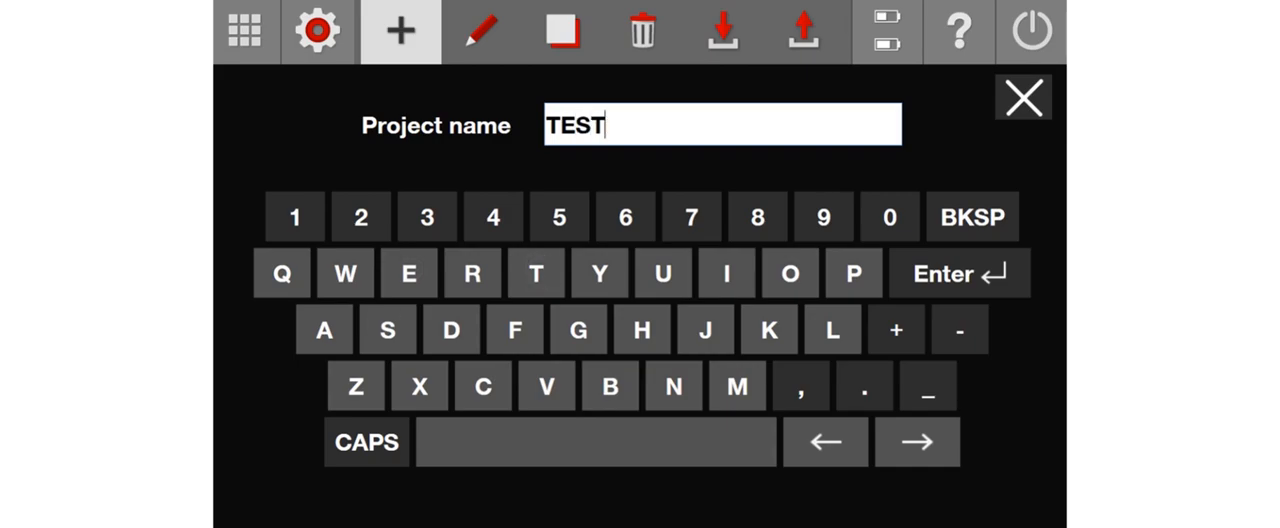
{"action": "left_click", "coordinate": [956, 272]}
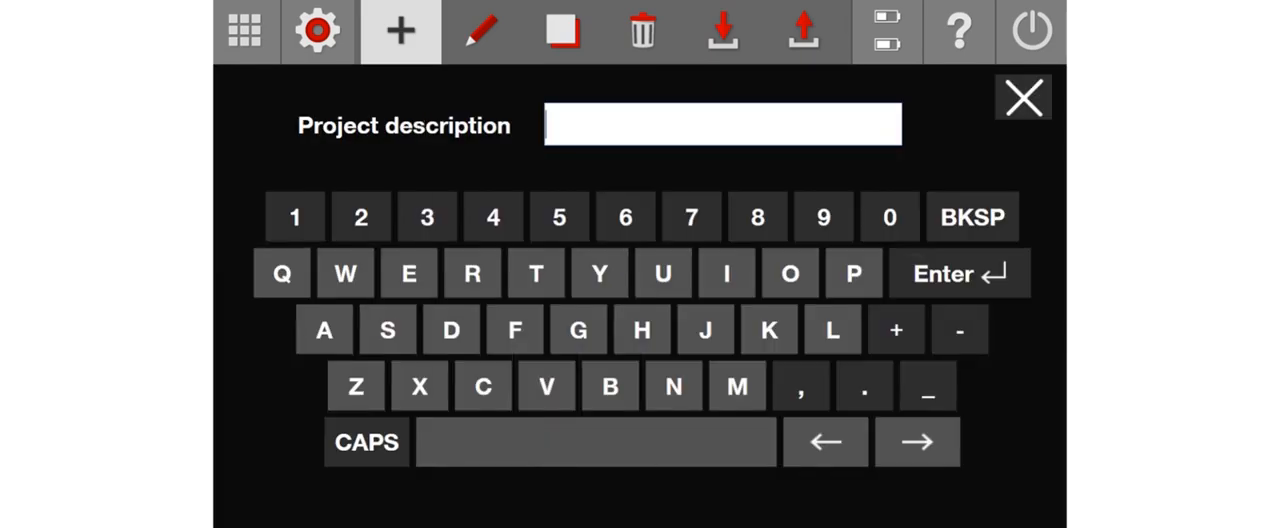
{"action": "left_click", "coordinate": [1022, 96]}
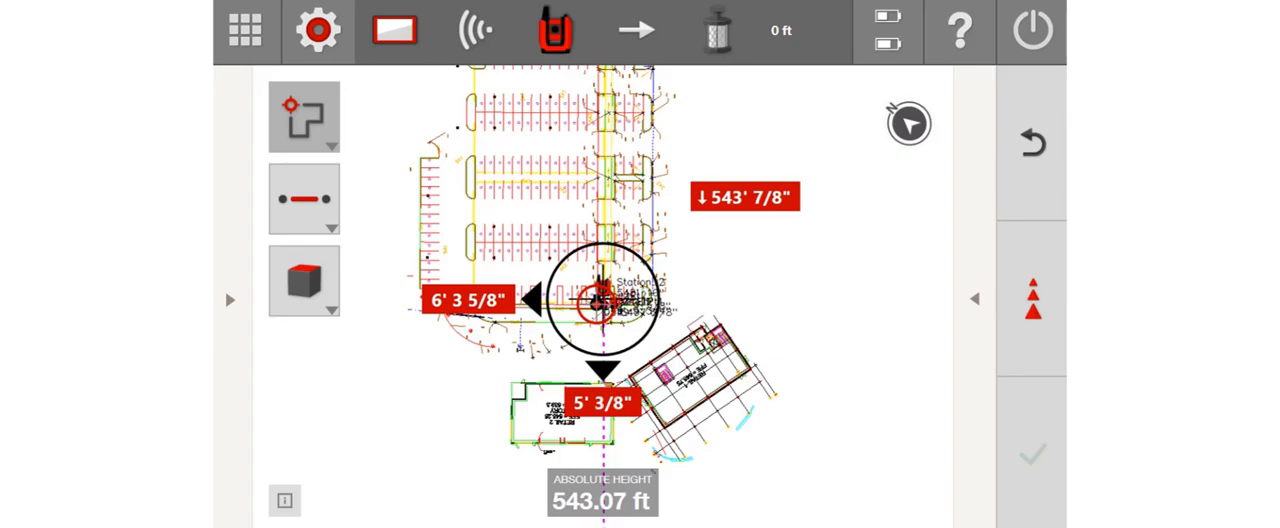
{"action": "mouse_move", "coordinate": [240, 320]}
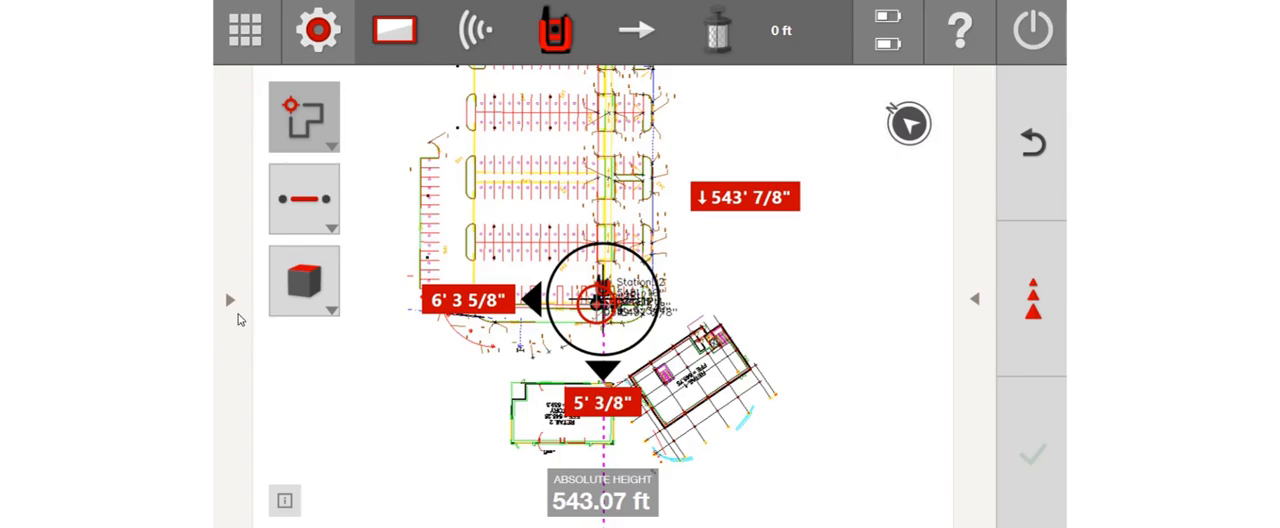
{"action": "mouse_move", "coordinate": [300, 188]}
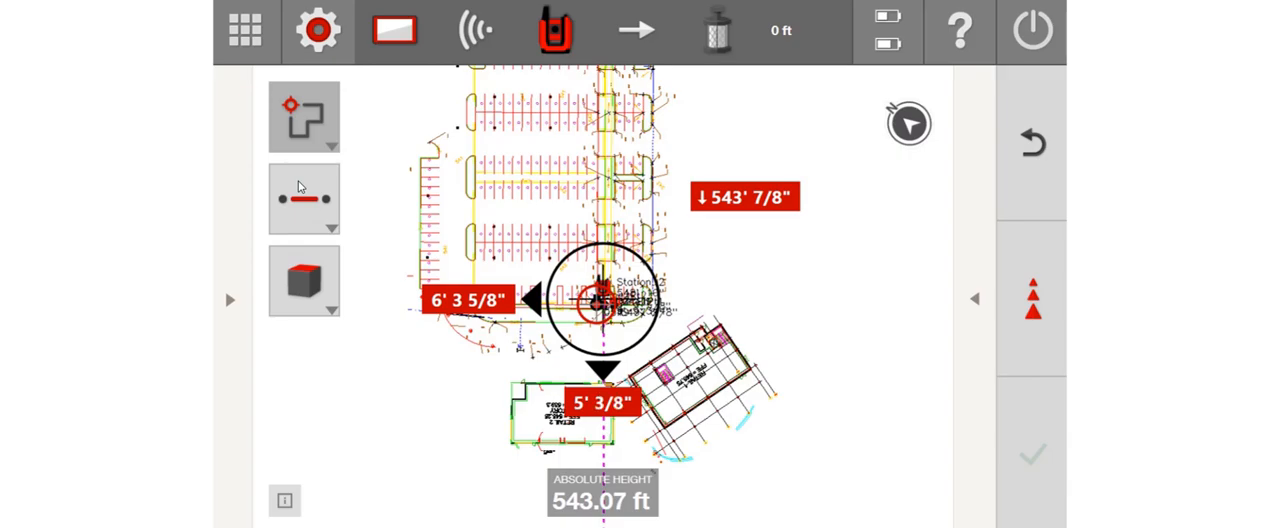
Choose the station report under Reports and save it to the desktop for Excel
{"action": "left_click", "coordinate": [318, 28]}
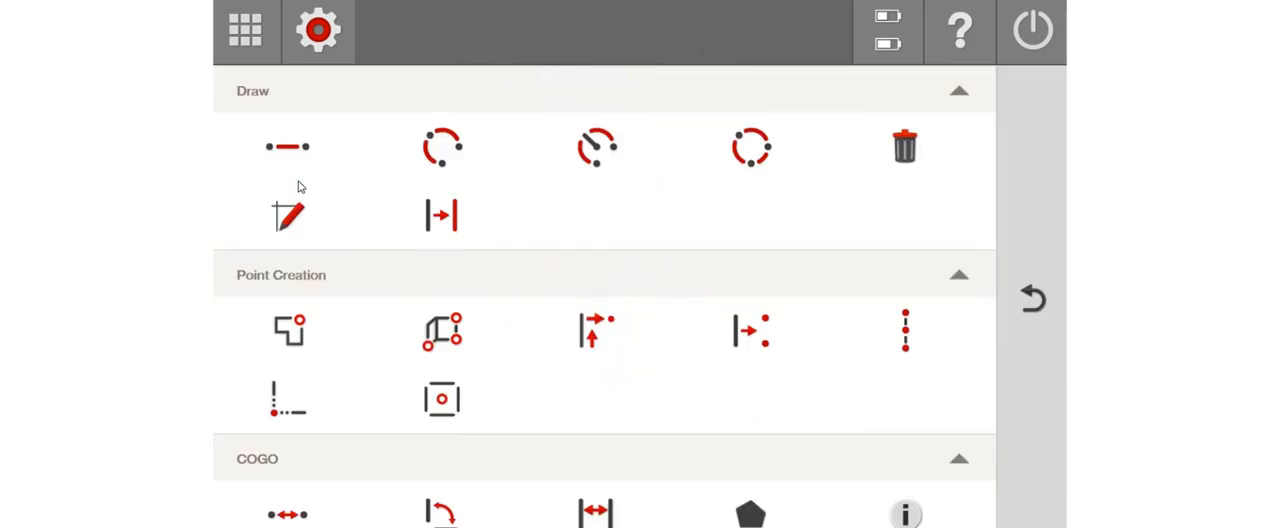
{"action": "scroll", "scroll_direction": "down", "scroll_amount": 3}
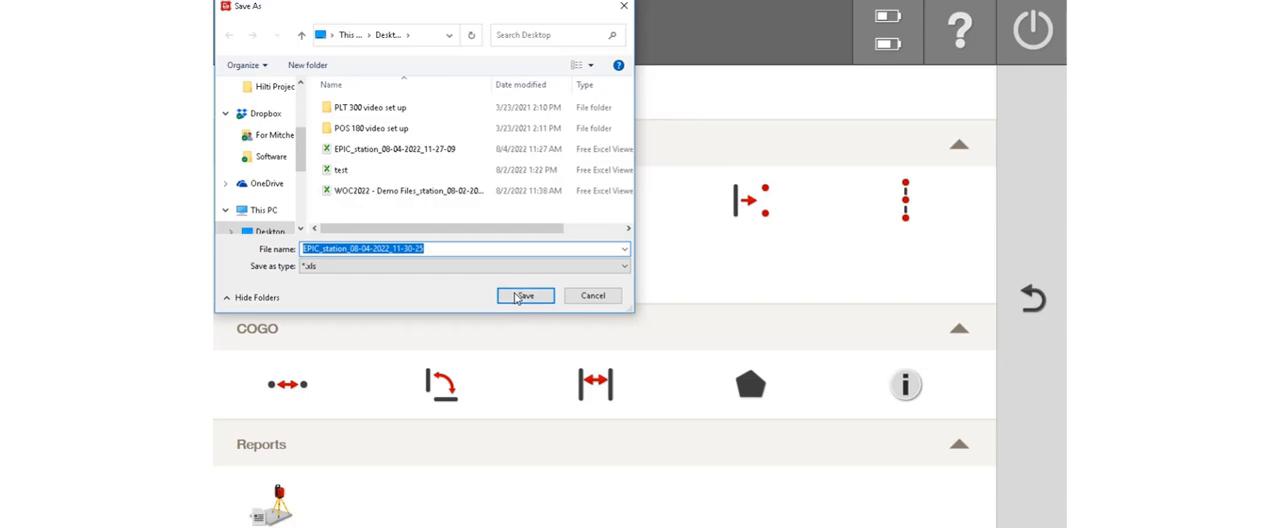
{"action": "left_click", "coordinate": [524, 296]}
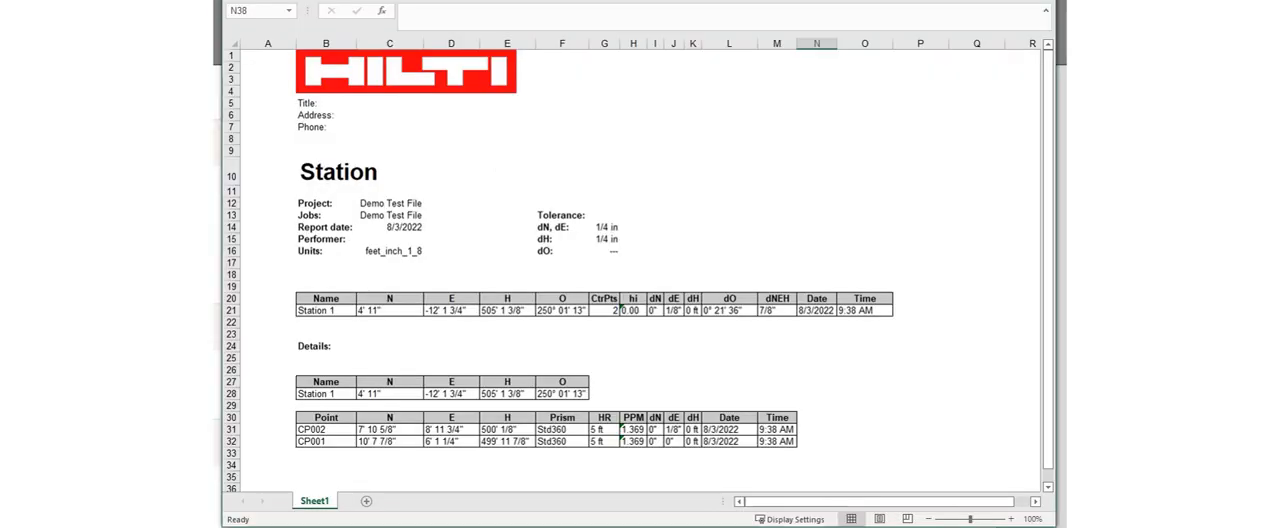